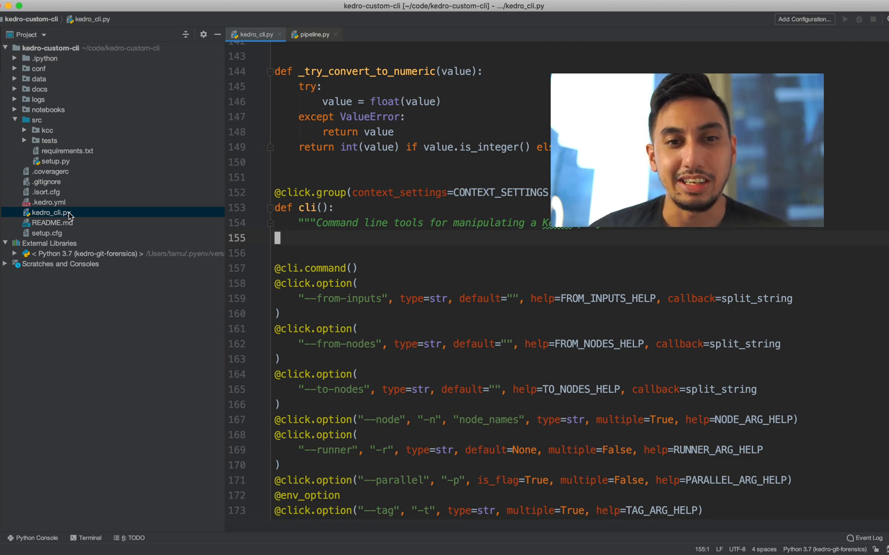
# Below run(), write the stub def cool_run(pipelist_name_list): pass.
pyautogui.scroll(-3)
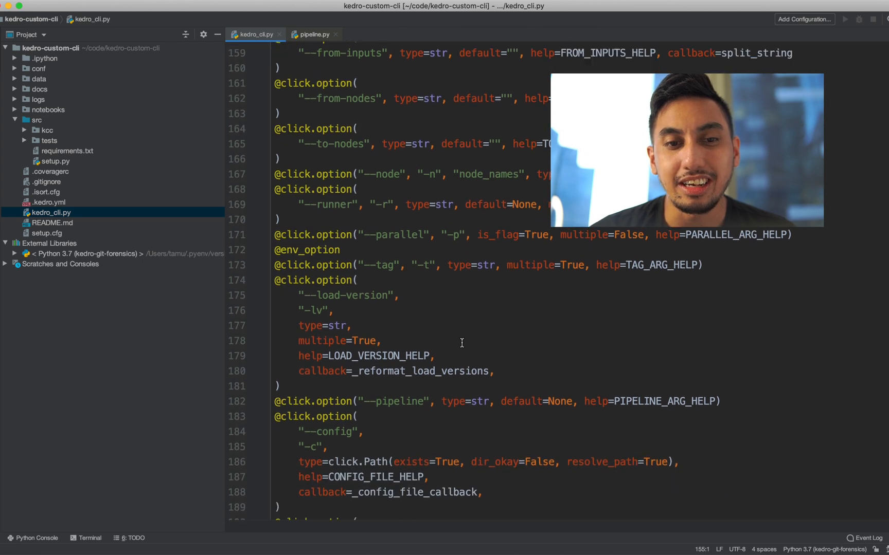
pyautogui.scroll(-3)
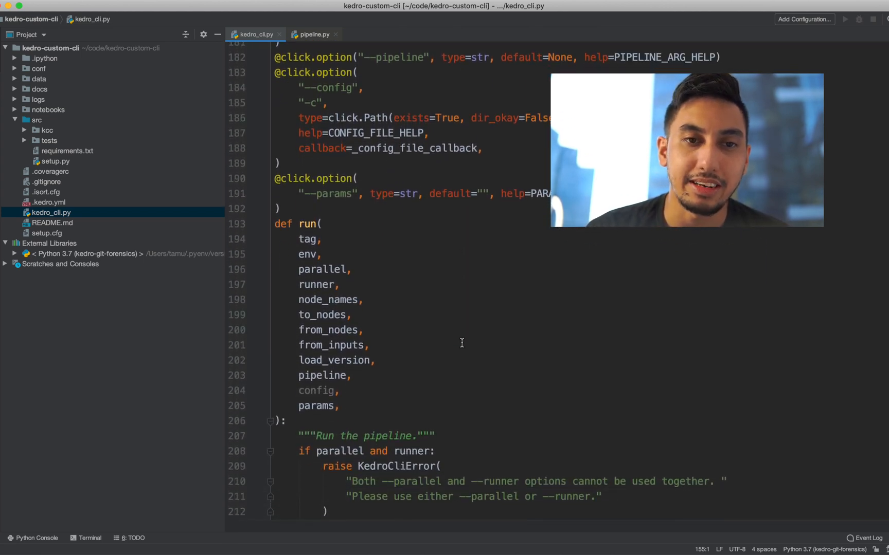
pyautogui.moveTo(333, 232)
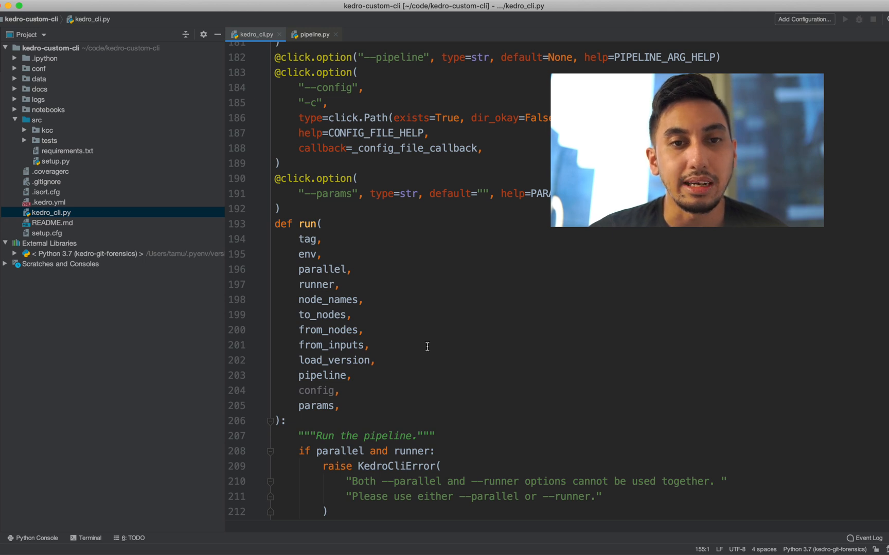
pyautogui.click(303, 223)
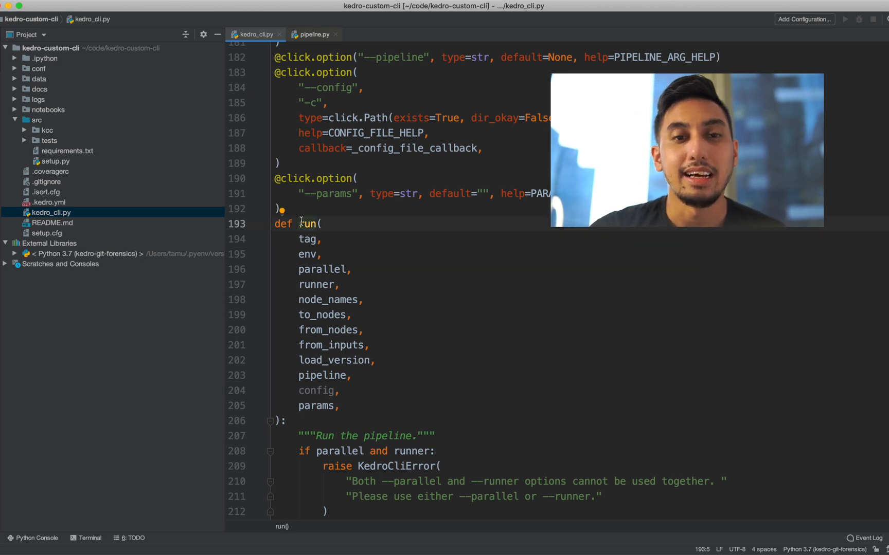
pyautogui.scroll(-3)
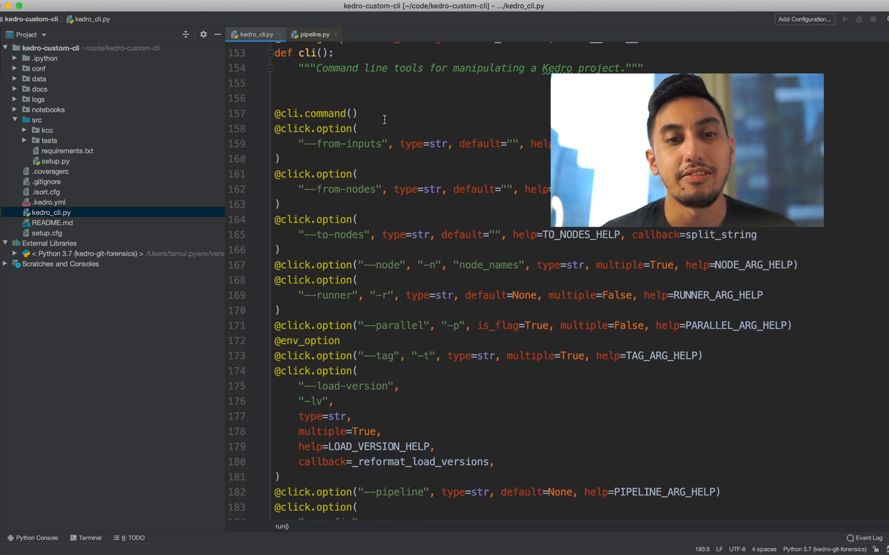
pyautogui.scroll(-3)
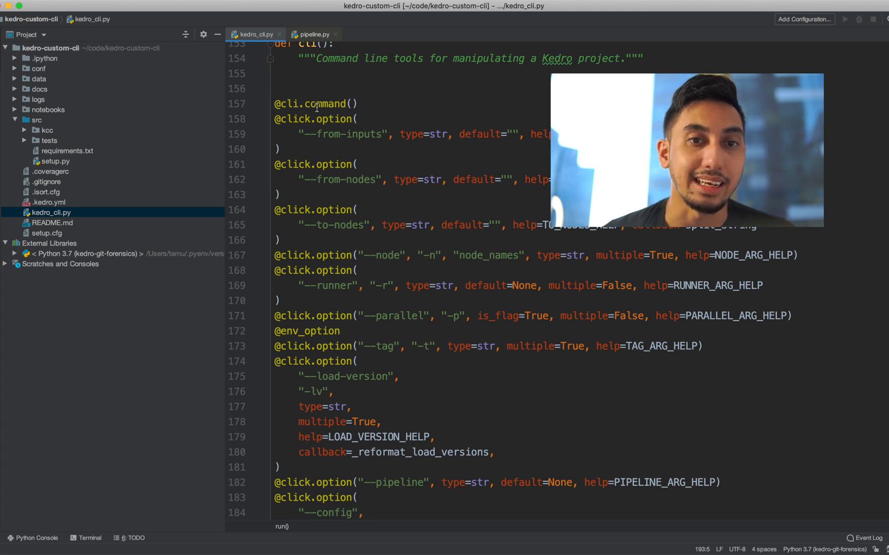
pyautogui.scroll(-3)
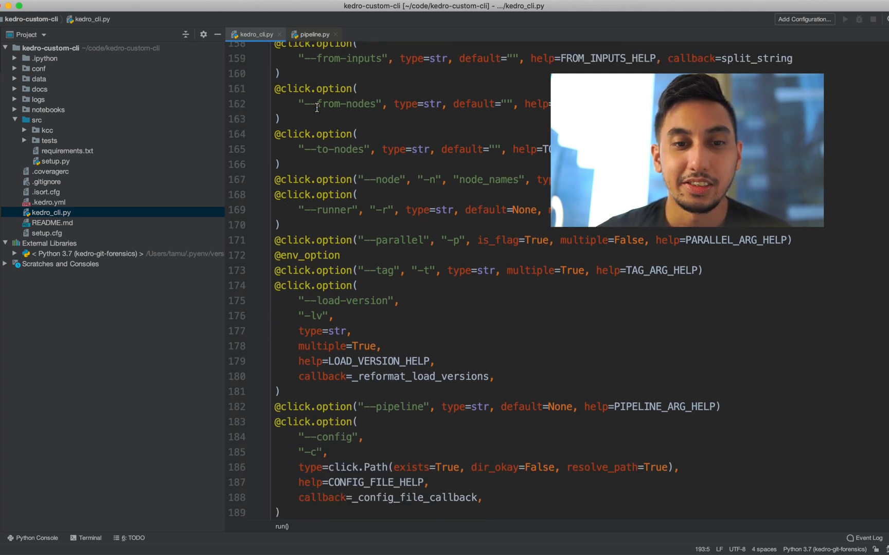
pyautogui.scroll(-3)
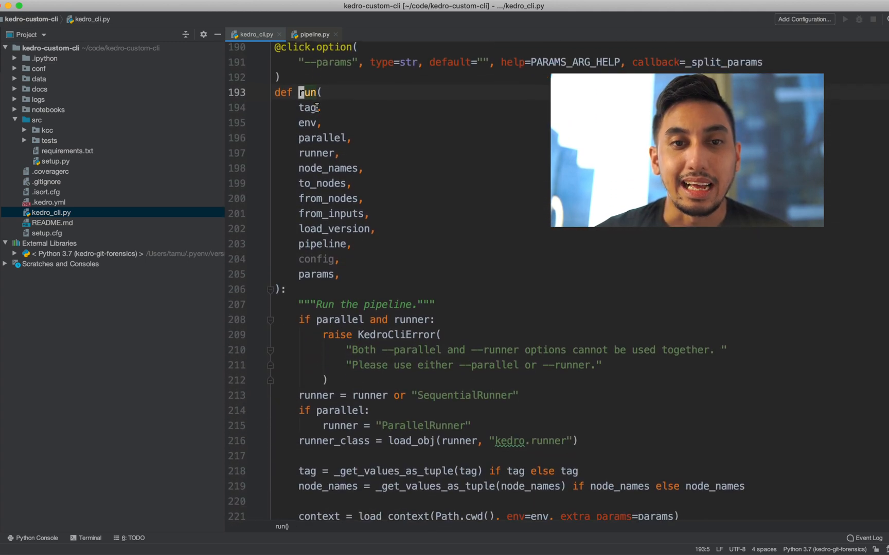
pyautogui.scroll(-3)
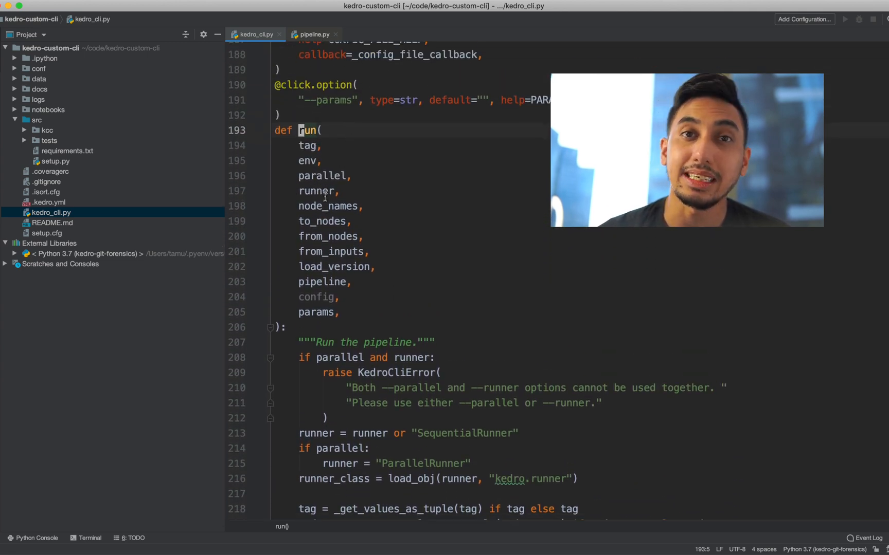
pyautogui.scroll(-3)
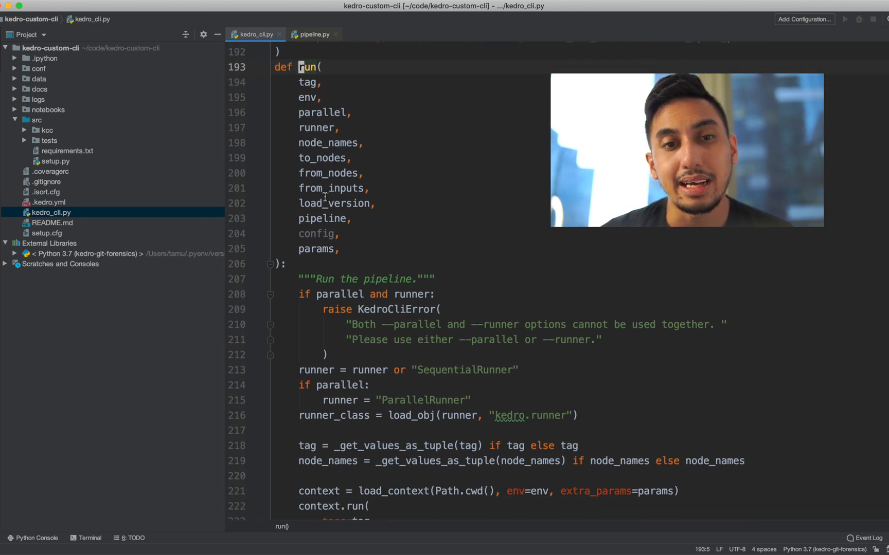
pyautogui.scroll(-3)
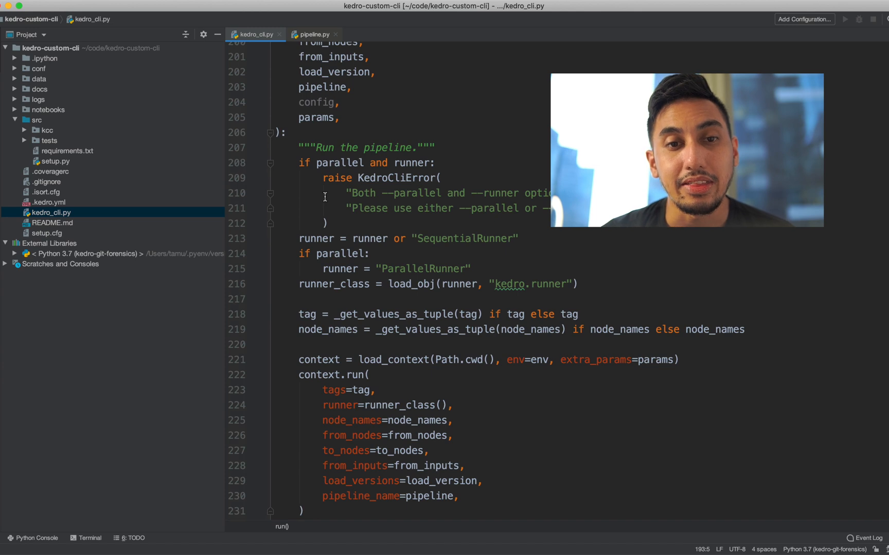
pyautogui.scroll(-3)
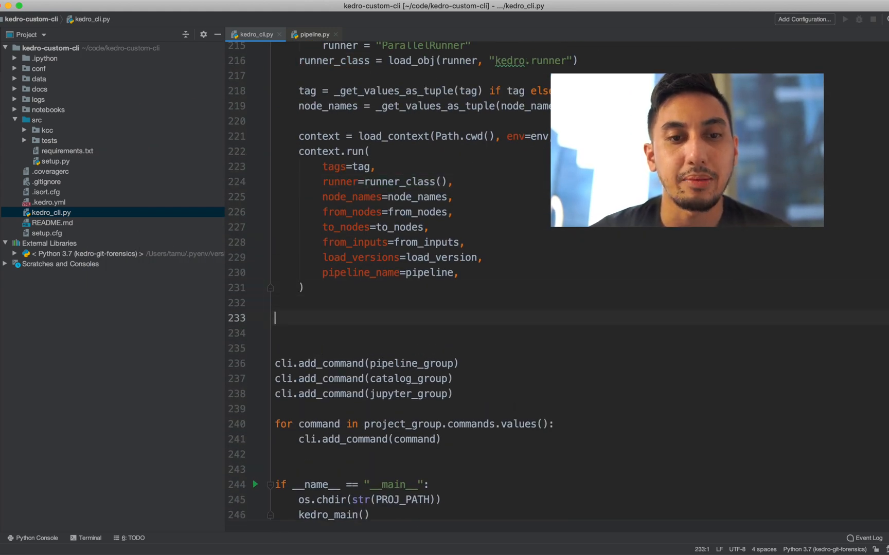
pyautogui.write('def')
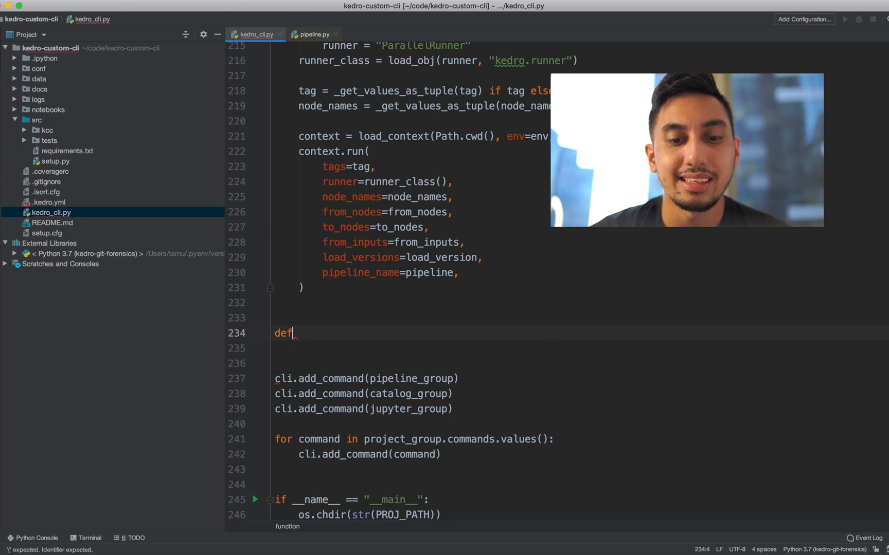
pyautogui.write('c')
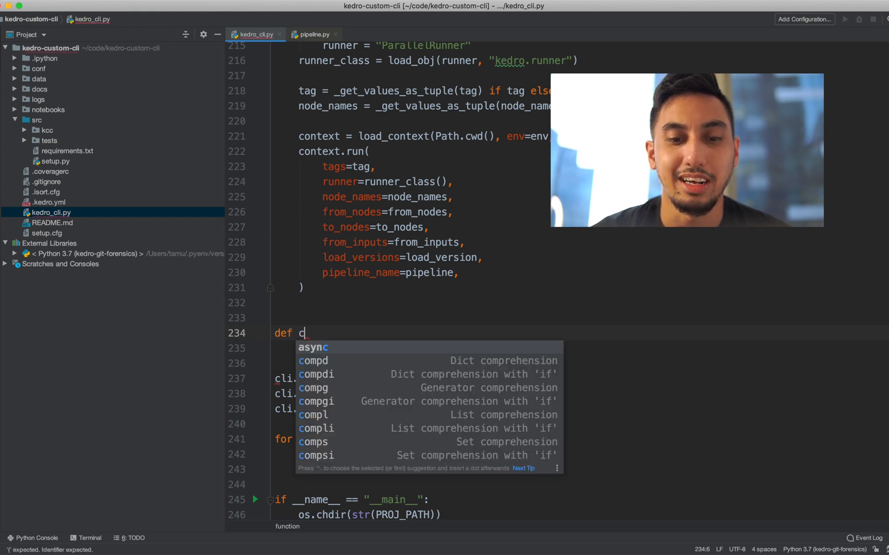
pyautogui.write('ool_r')
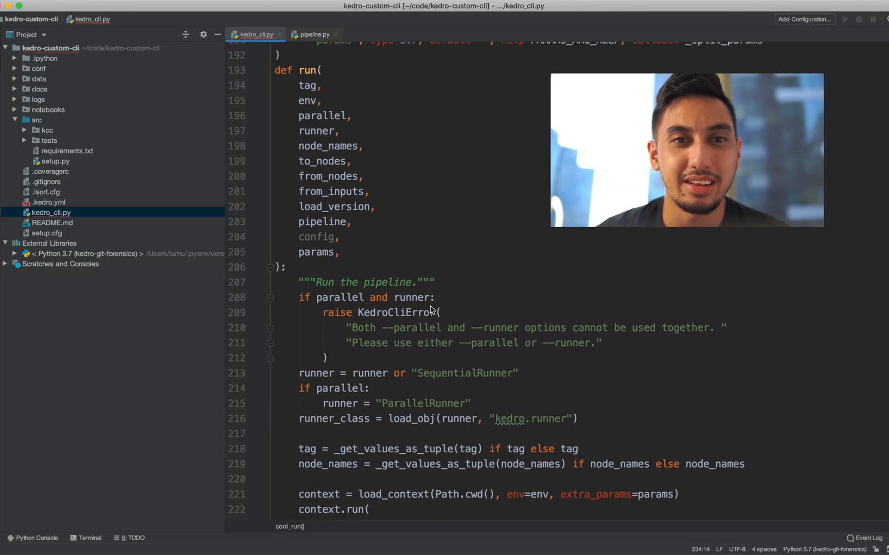
pyautogui.scroll(-3)
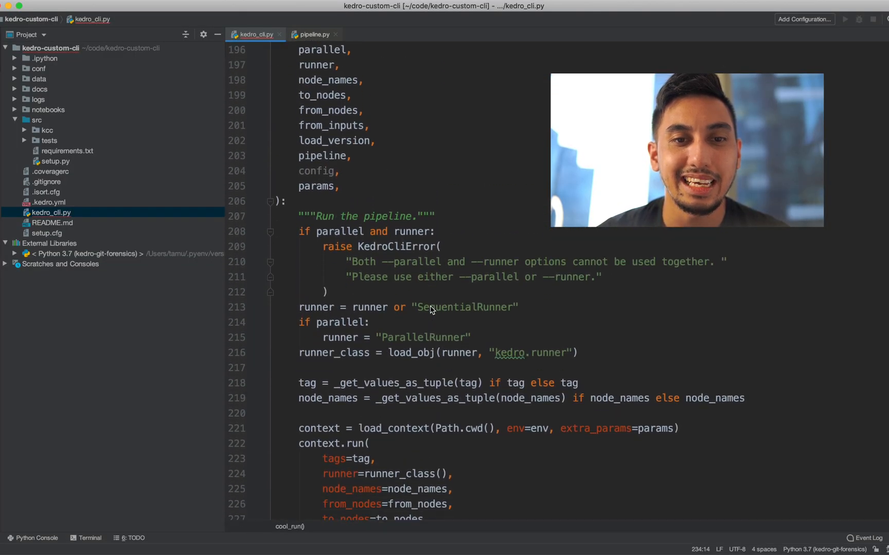
pyautogui.scroll(-3)
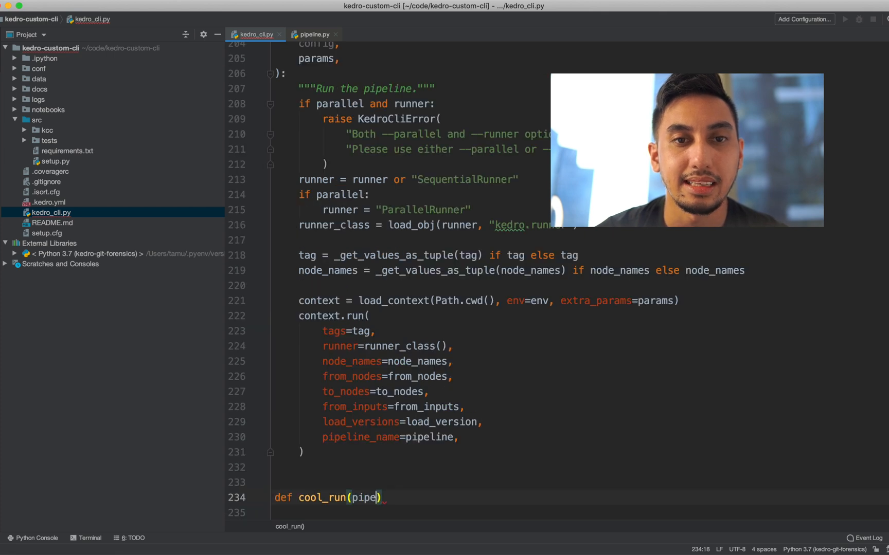
pyautogui.write('list_name_list')
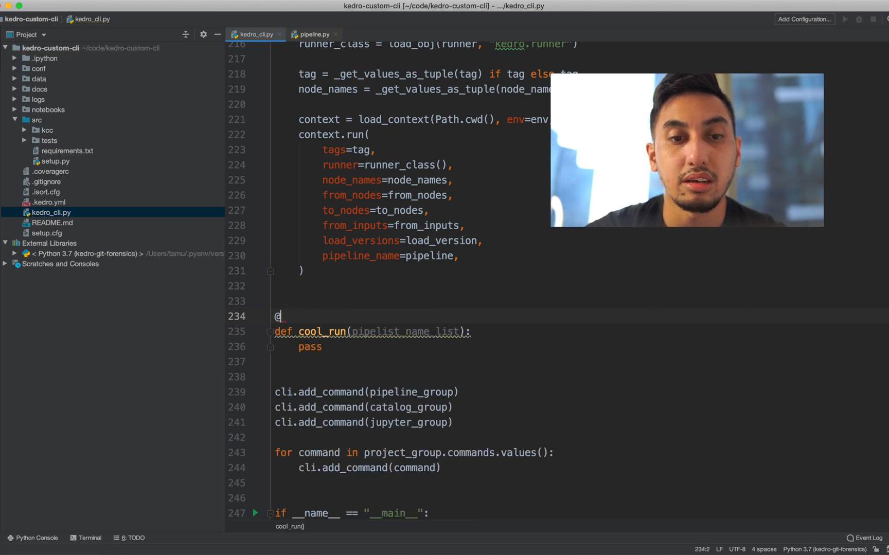
pyautogui.write('click')
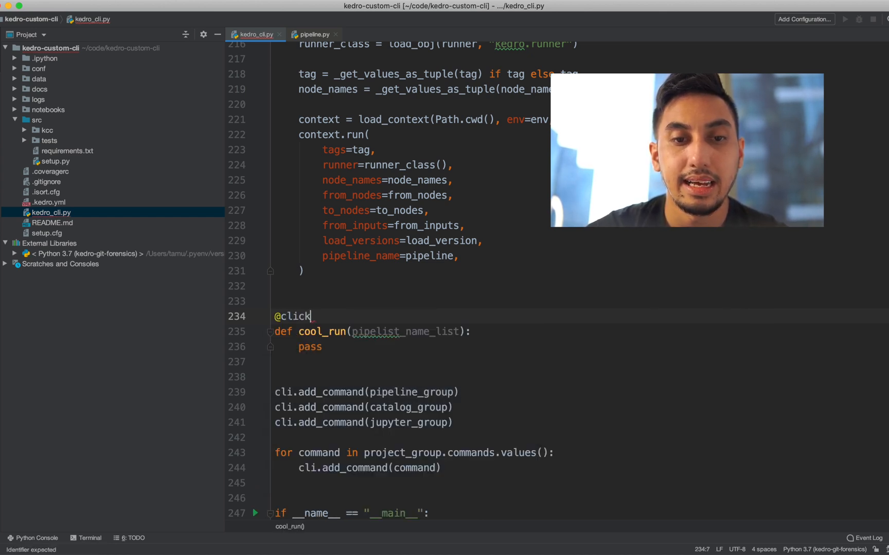
pyautogui.write('.')
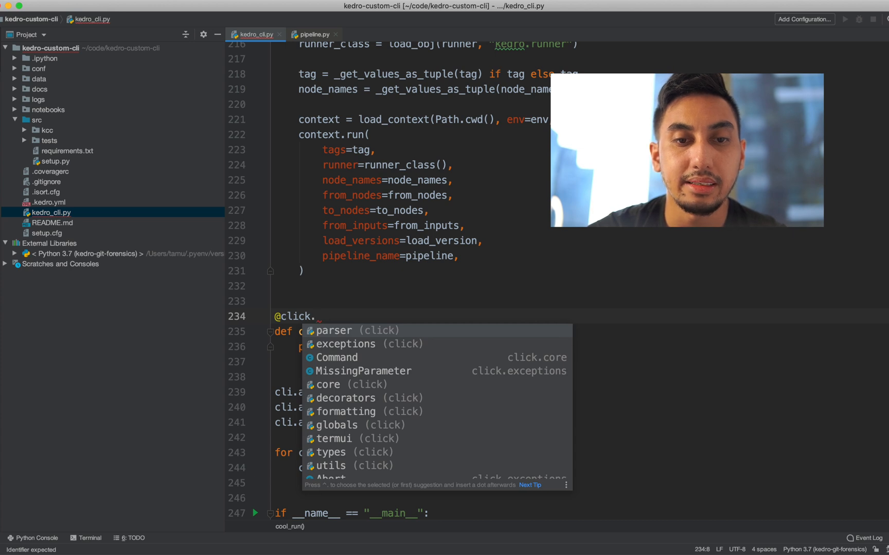
pyautogui.write('command')
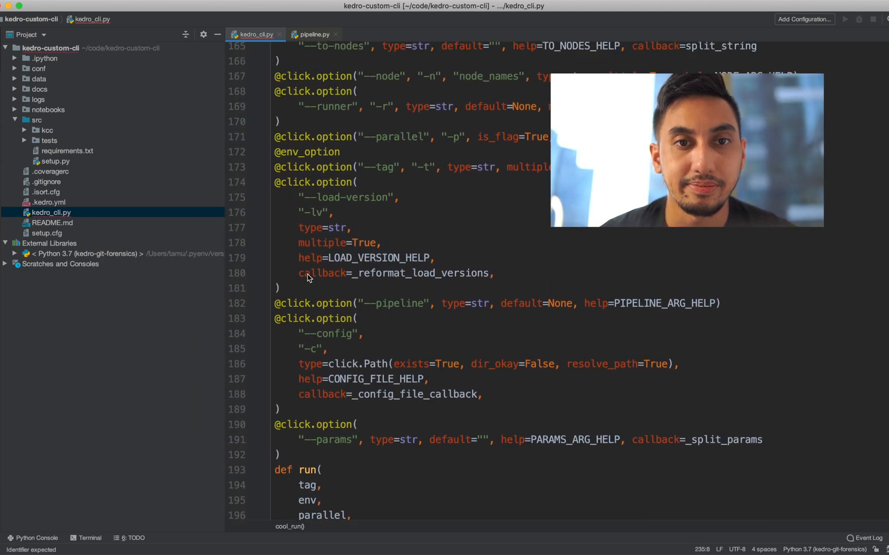
# Add a click option "--pipeline_name_list" with type=str to cool_run.
pyautogui.scroll(-3)
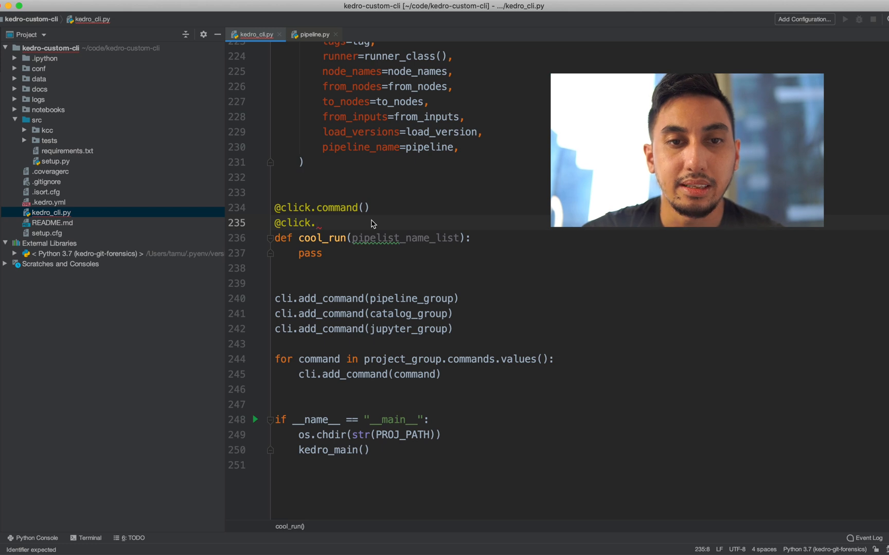
pyautogui.write('option')
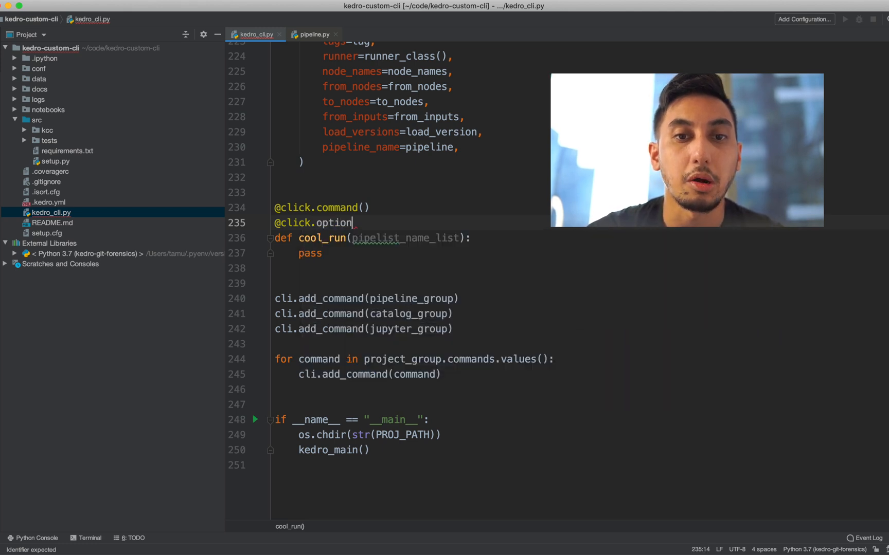
pyautogui.write('(')
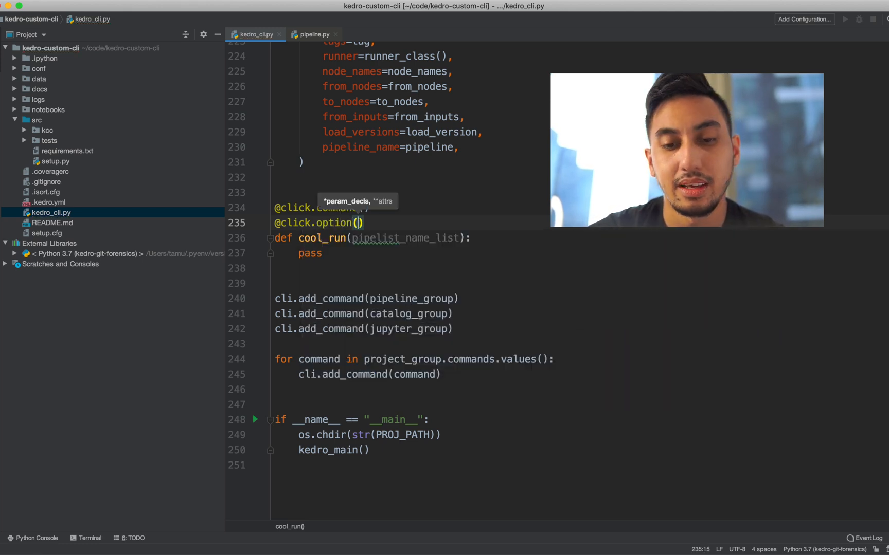
pyautogui.write('""')
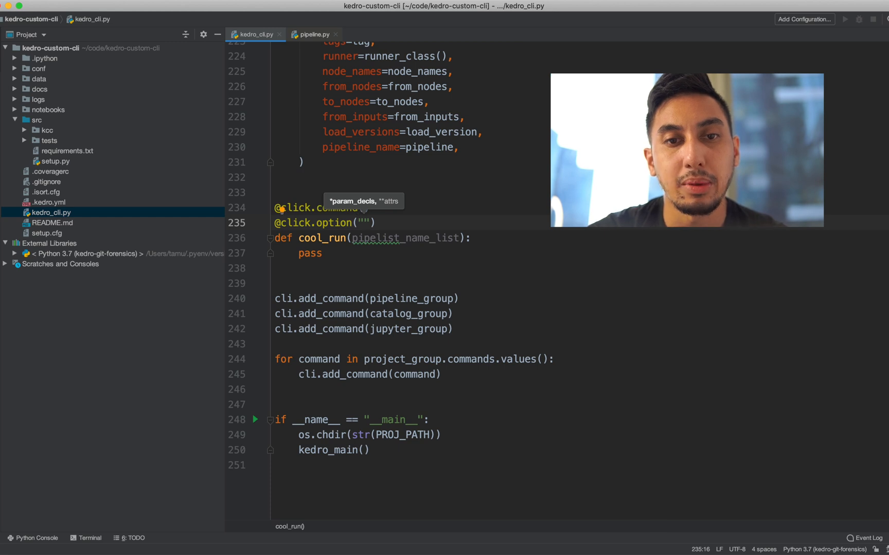
pyautogui.write('--pipeline_name_lis')
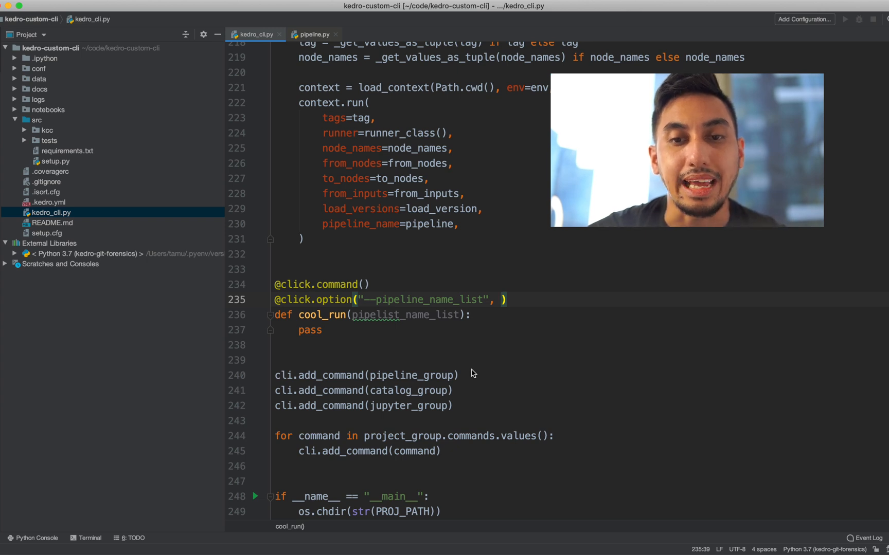
pyautogui.write('type=str')
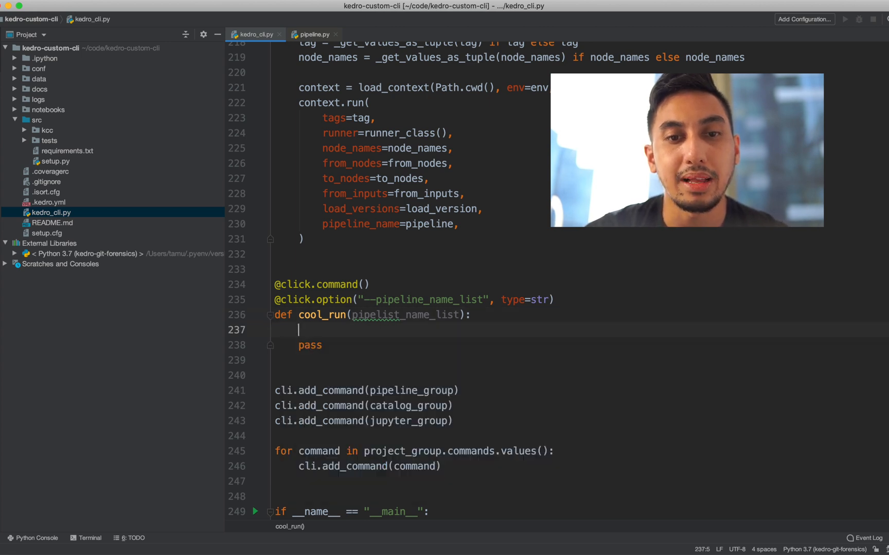
# Split pipeline_name_list on commas and set context = load_context(Path.cwd()).
pyautogui.write('pipelist_name_list')
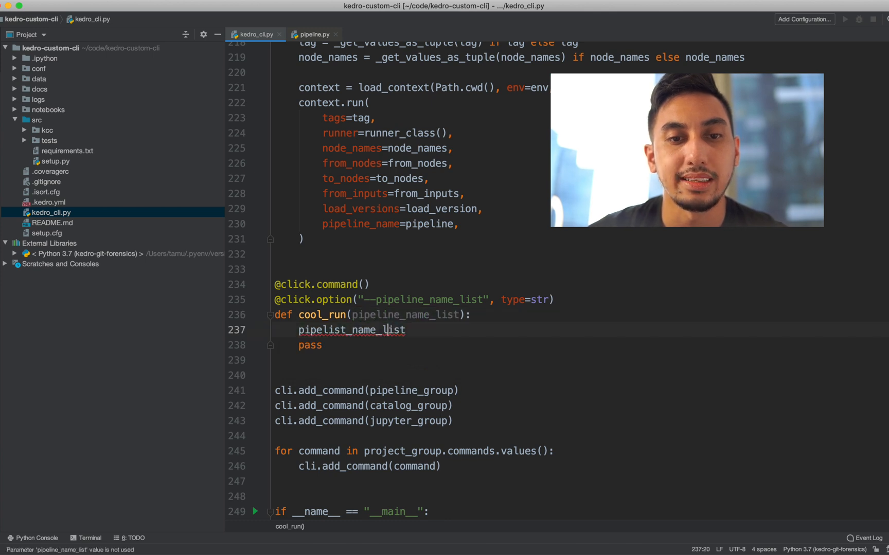
pyautogui.write('pipeline_name_list')
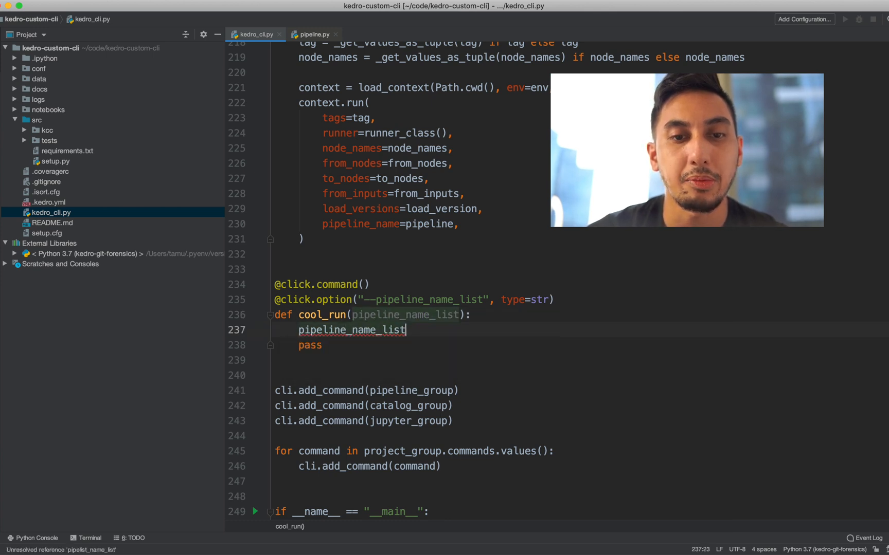
pyautogui.write('.split(",")')
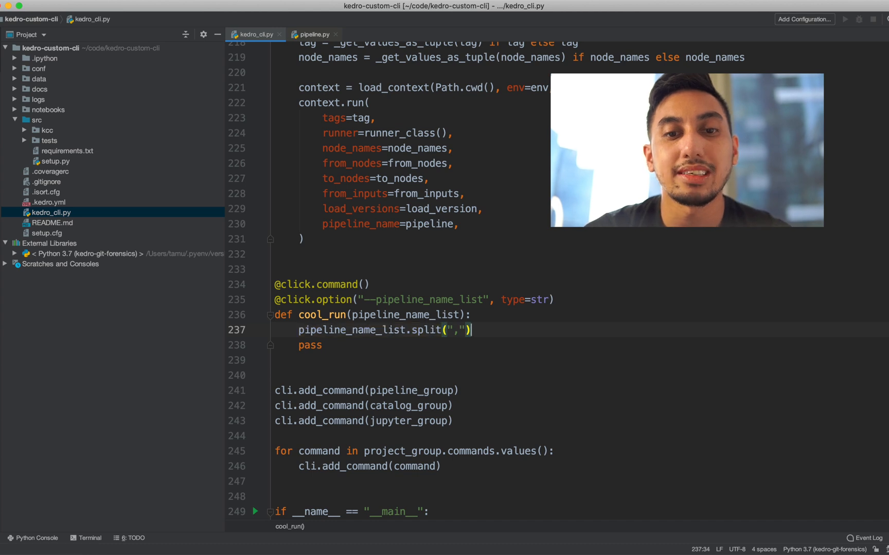
pyautogui.write('pipeline_lis')
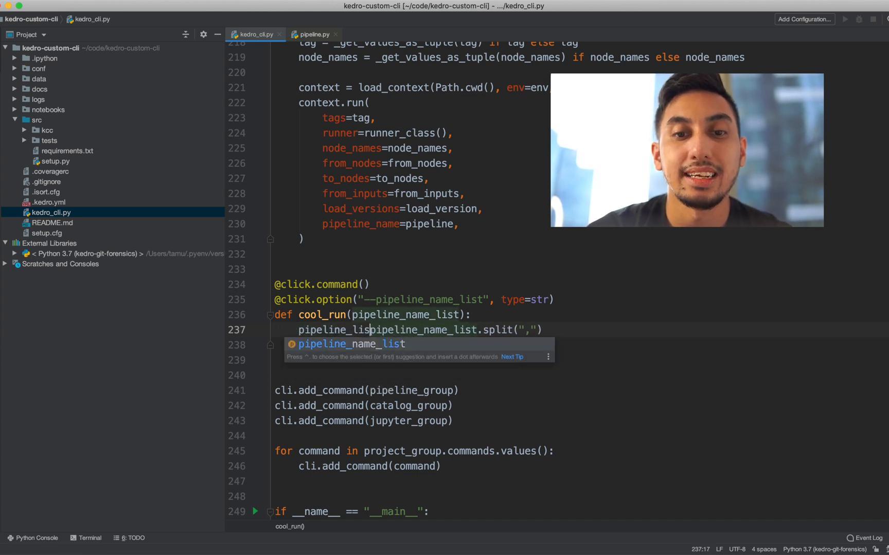
pyautogui.write('conte')
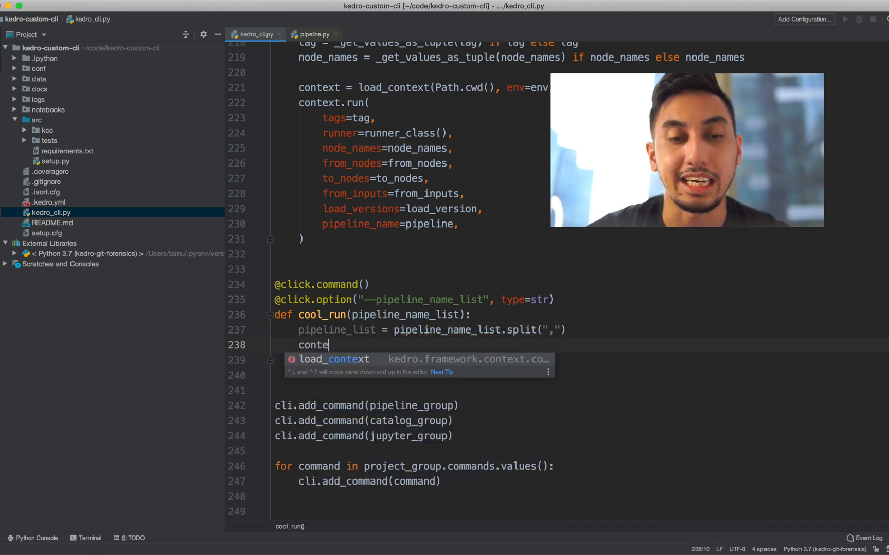
pyautogui.write('xt = load_con')
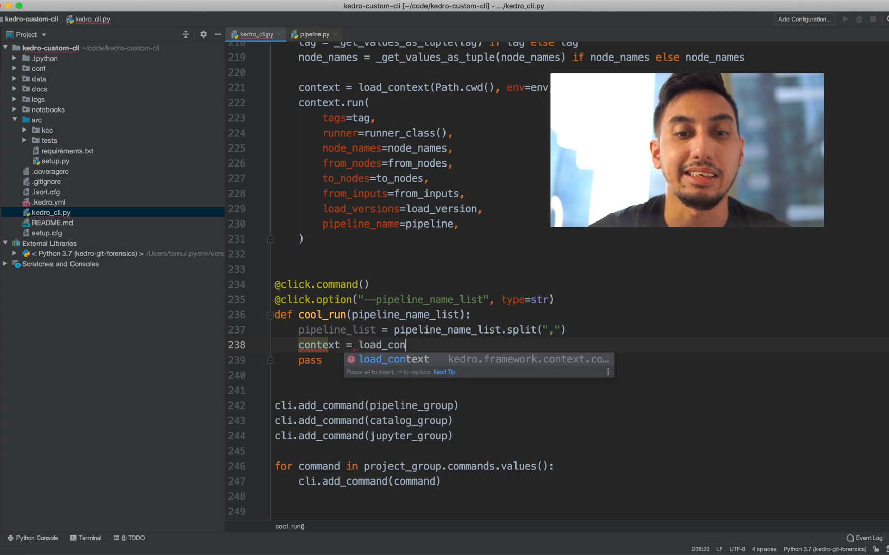
pyautogui.write('text(Path.cwd')
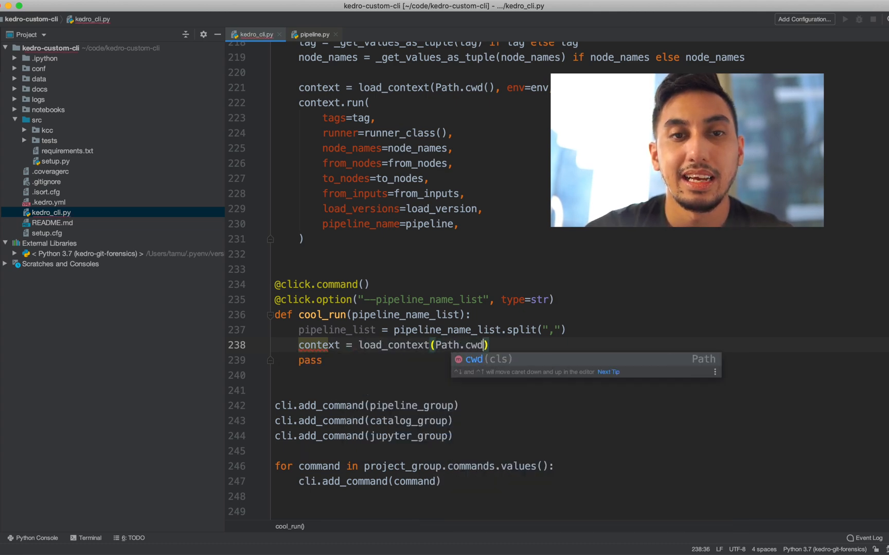
# Call context.run(pipeline_name=pipeline), starting a for loop over the pipelines.
pyautogui.write('context')
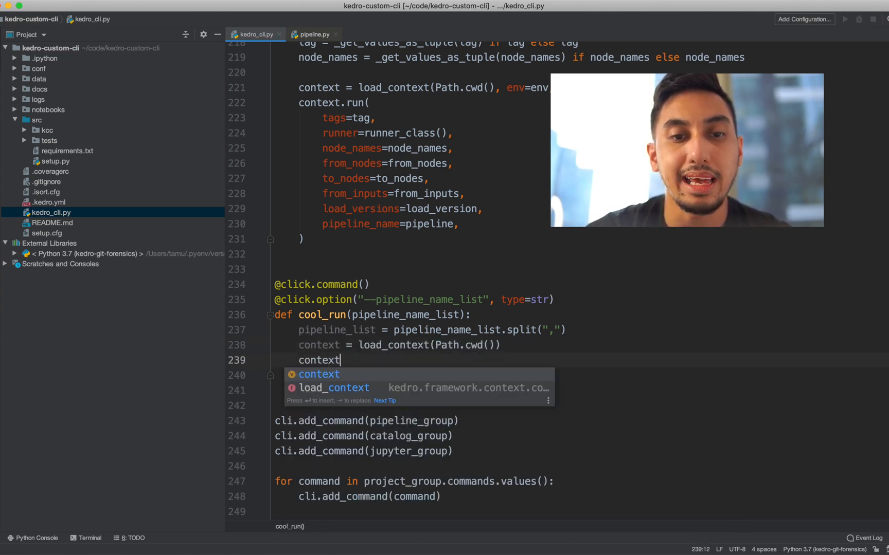
pyautogui.write('.run()')
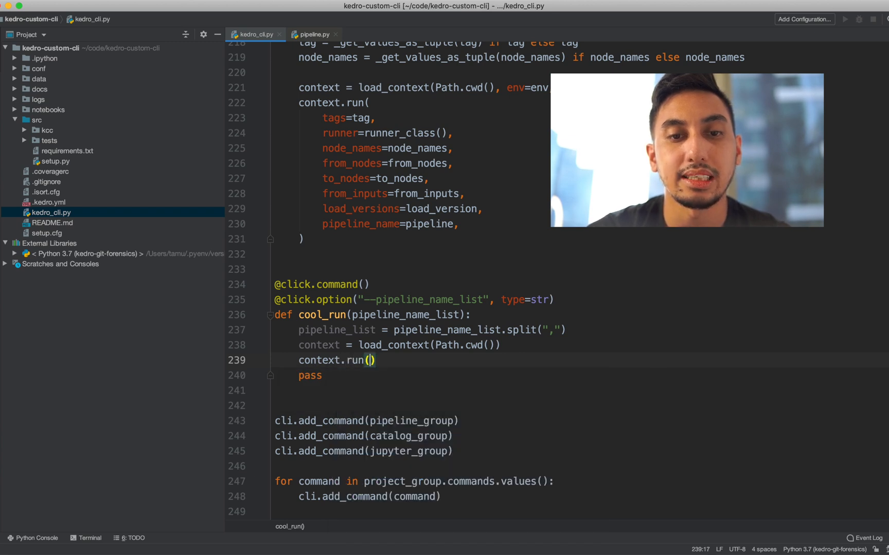
pyautogui.press('enter')
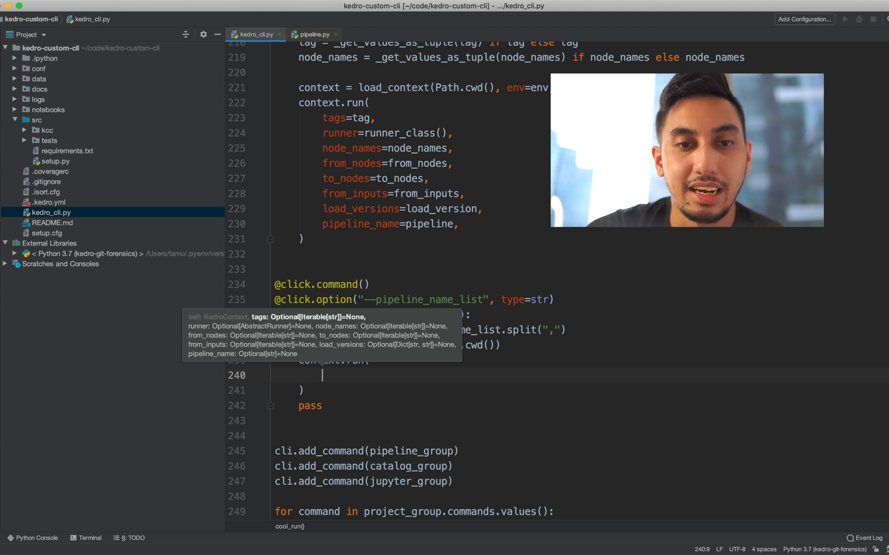
pyautogui.write('pipeline')
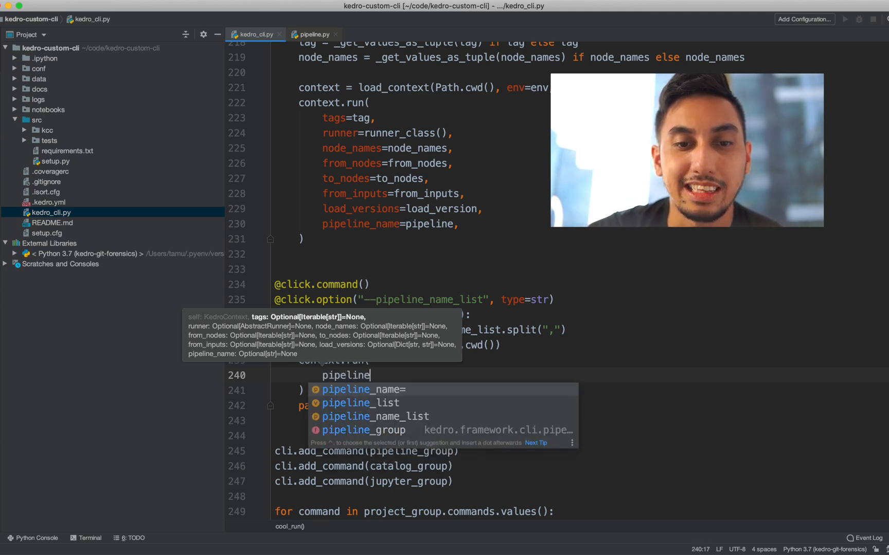
pyautogui.write('_name=')
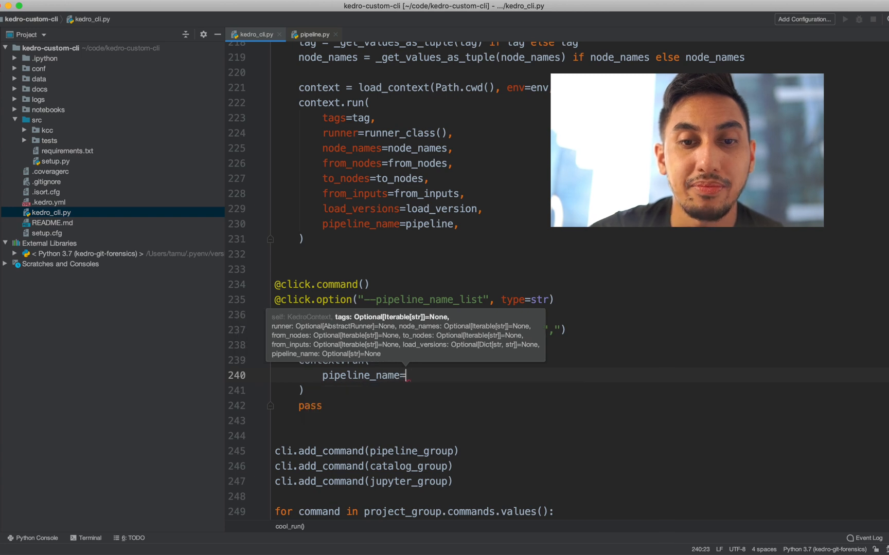
pyautogui.write('pipeline_name')
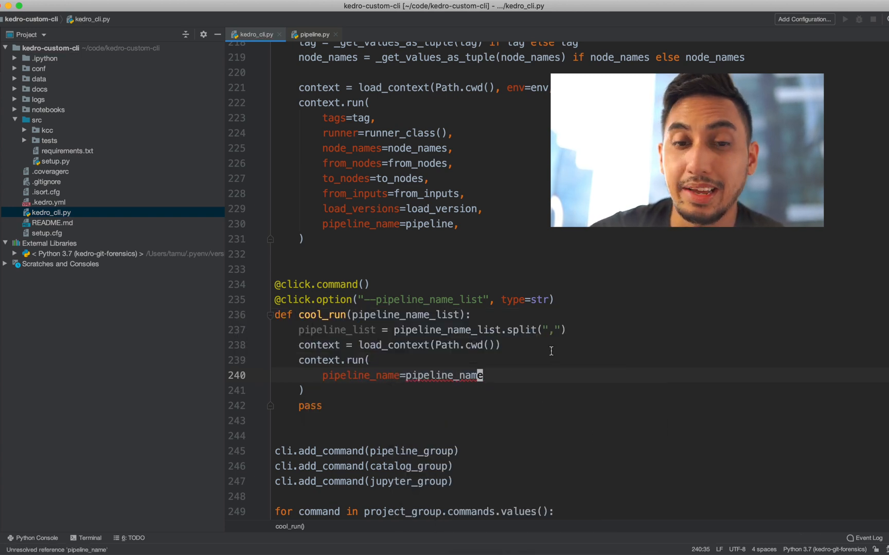
pyautogui.write('f')
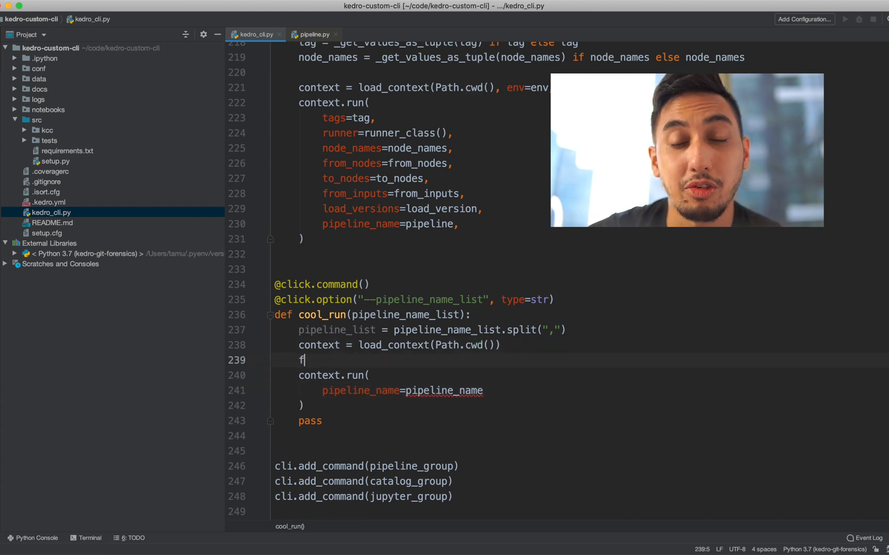
pyautogui.write('or pipel')
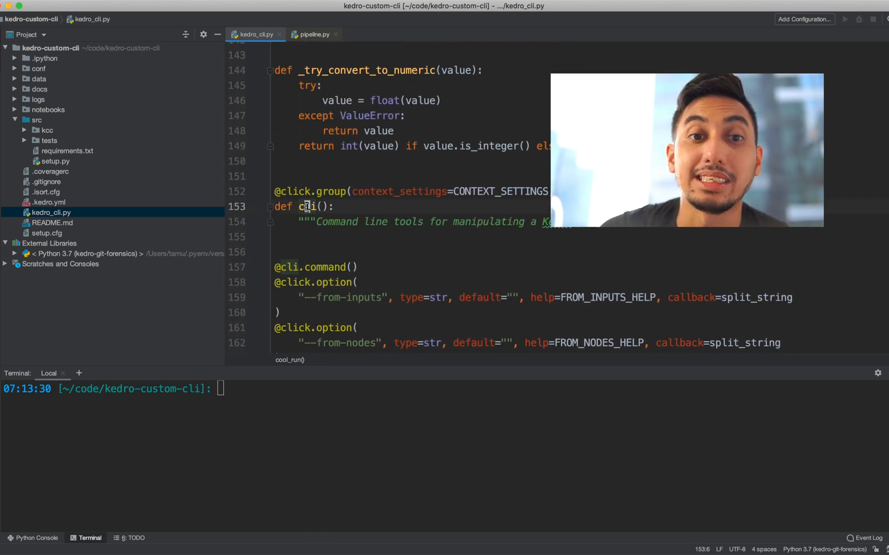
pyautogui.click(330, 190)
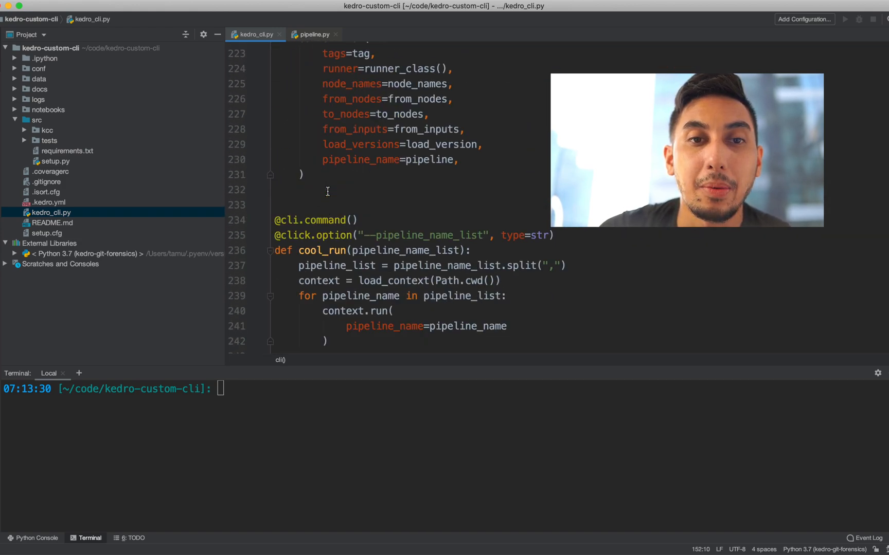
pyautogui.scroll(-3)
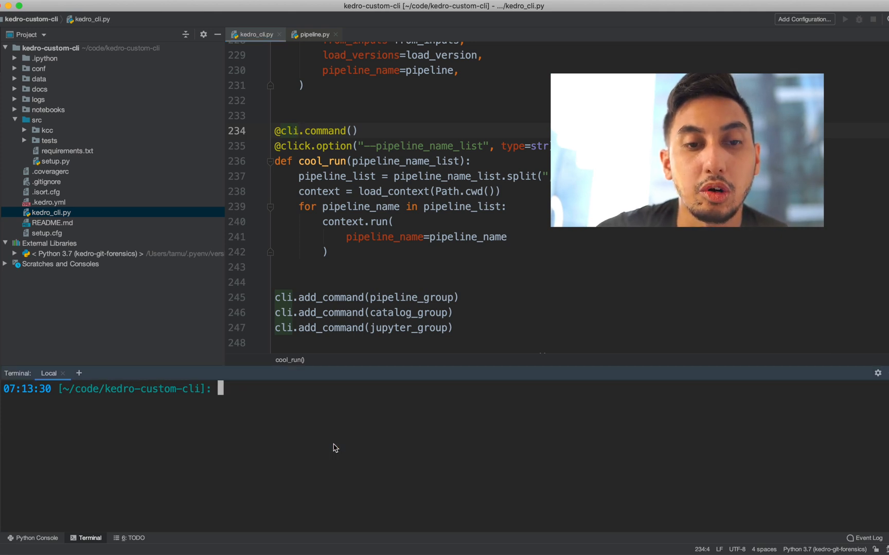
# Run kedro cool_run --pipeline_name_list with pipeline names in the terminal.
pyautogui.write('kedro cool')
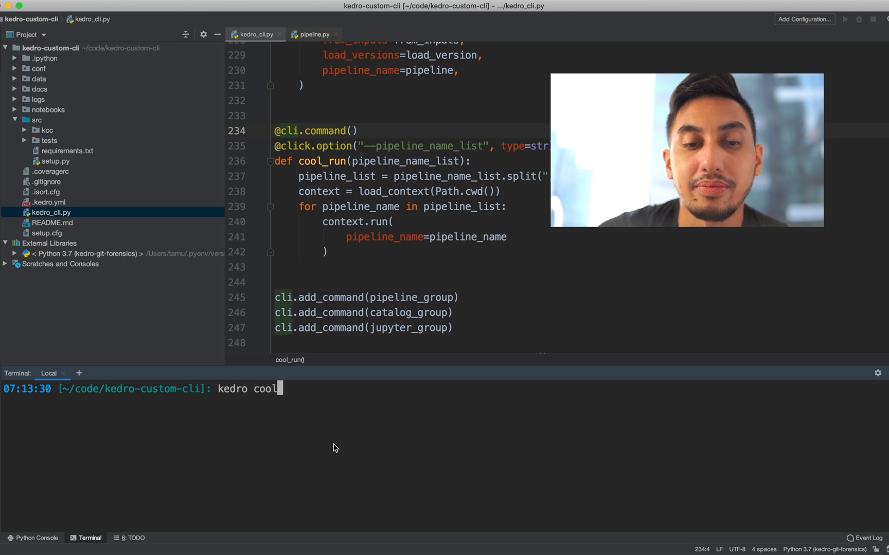
pyautogui.write('_run --pip')
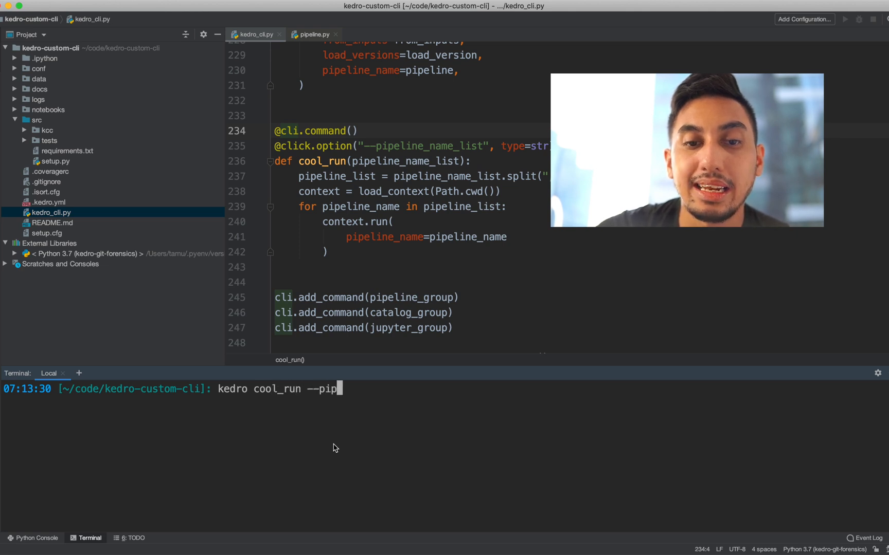
pyautogui.write('eline_name_li')
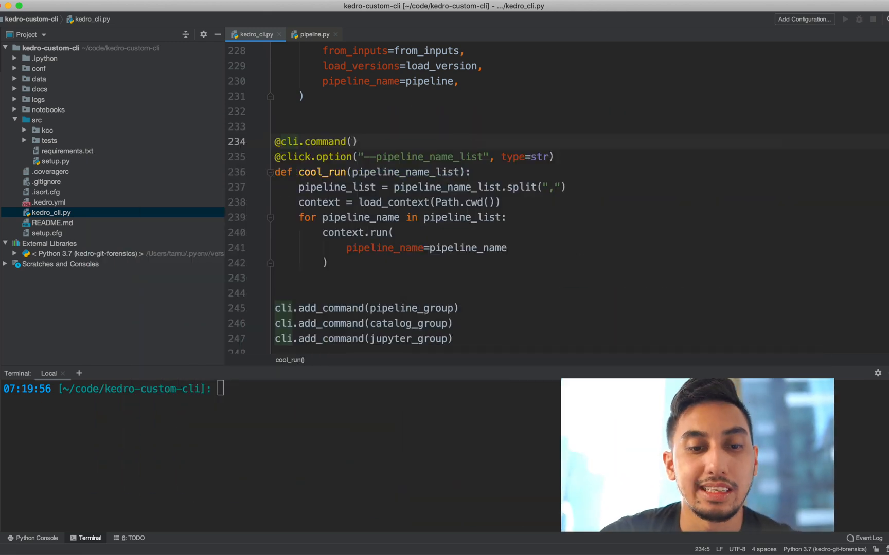
pyautogui.write('@')
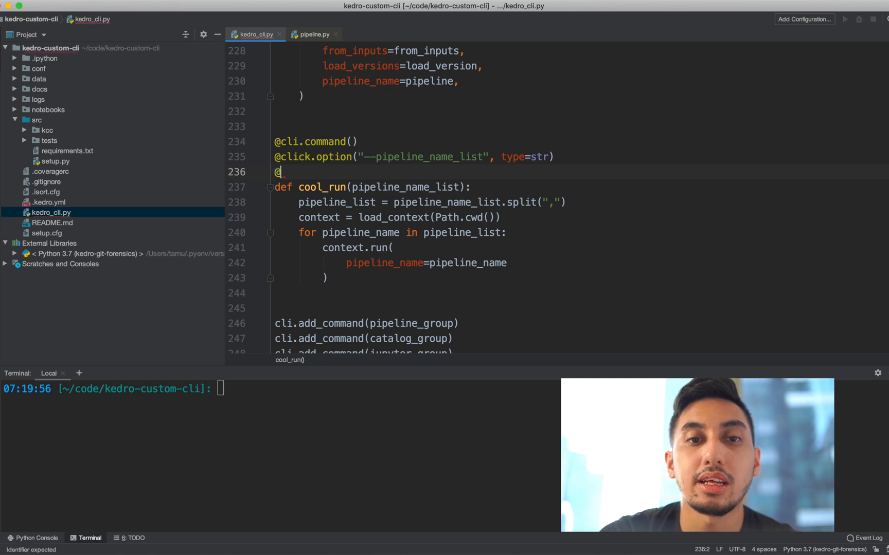
pyautogui.write('click.option')
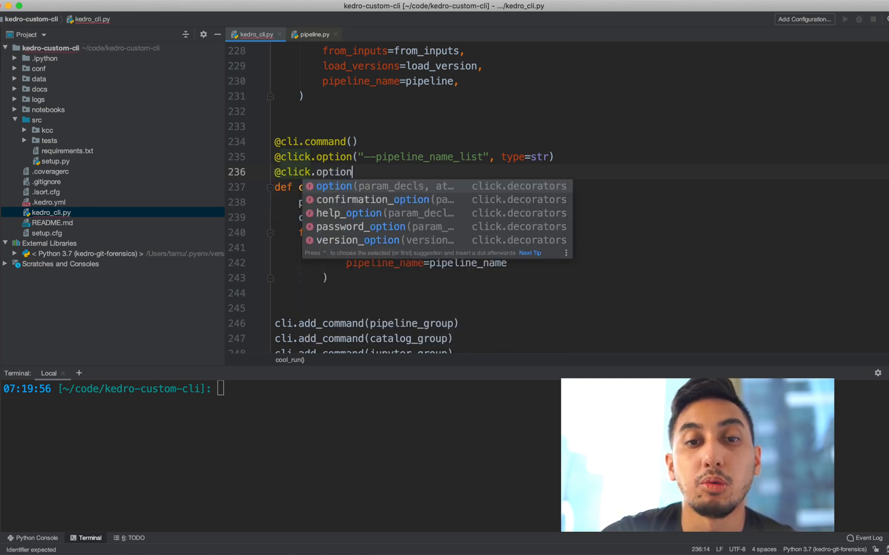
pyautogui.write('("--ta"')
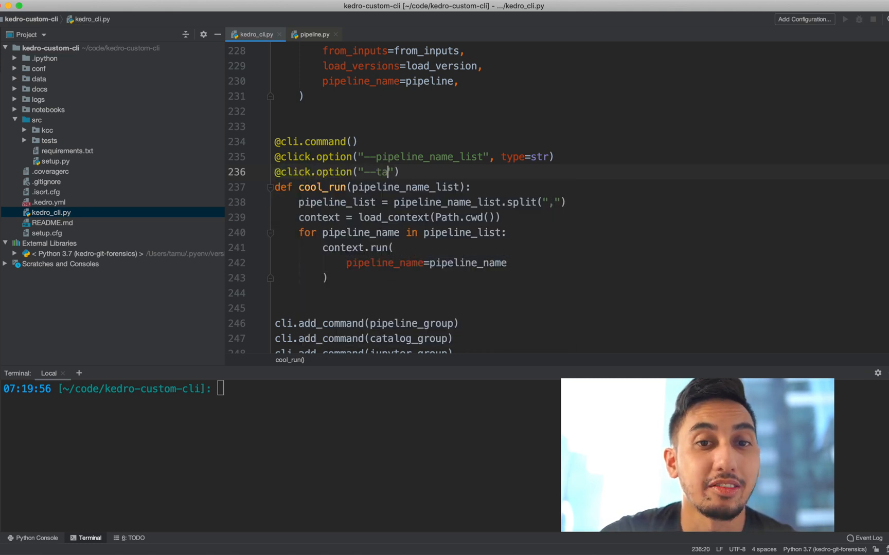
pyautogui.write('pipeline_n')
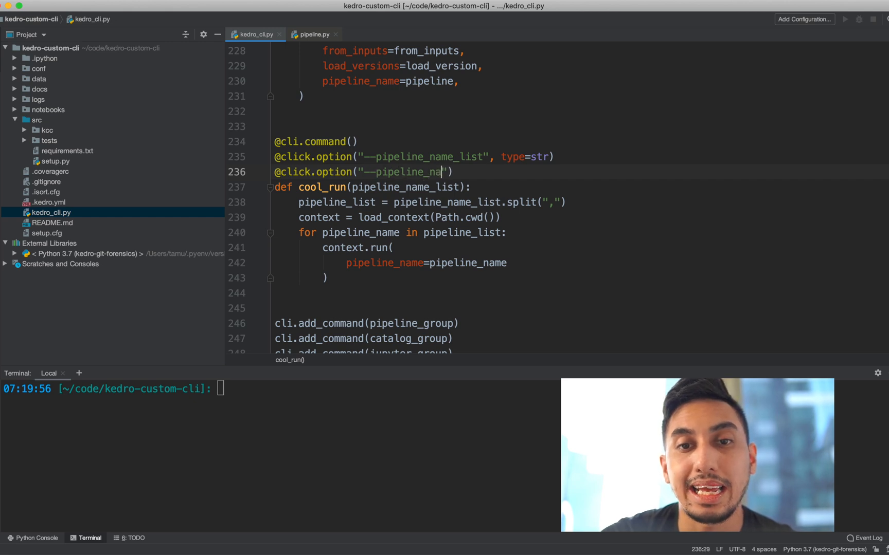
pyautogui.write('me", type=')
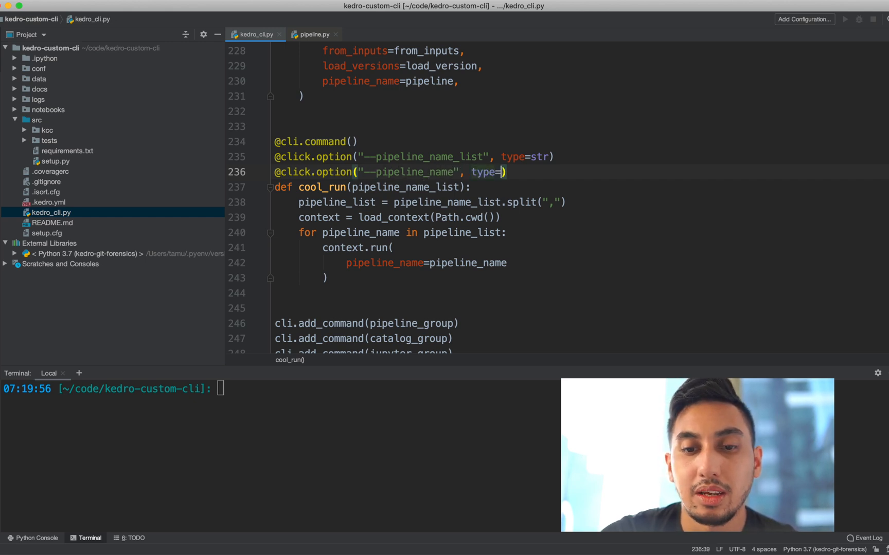
pyautogui.write('str, multiple=True')
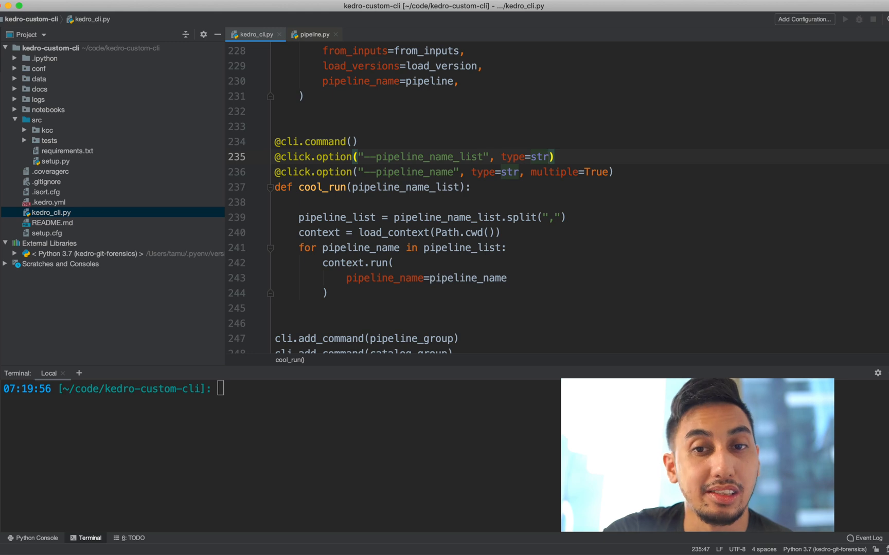
pyautogui.write(', default=""')
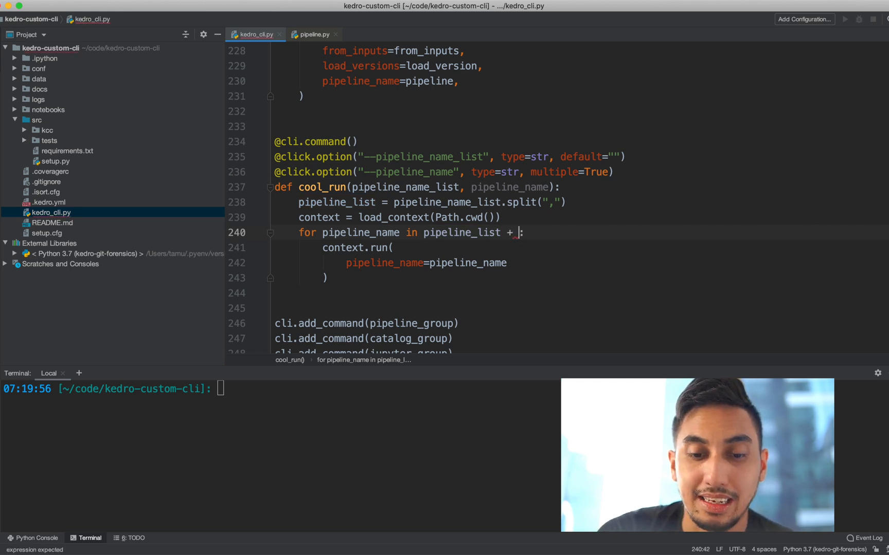
# Loop over pipeline_list + list(pipeline_name), then rerun kedro cool-run in the terminal.
pyautogui.write('li')
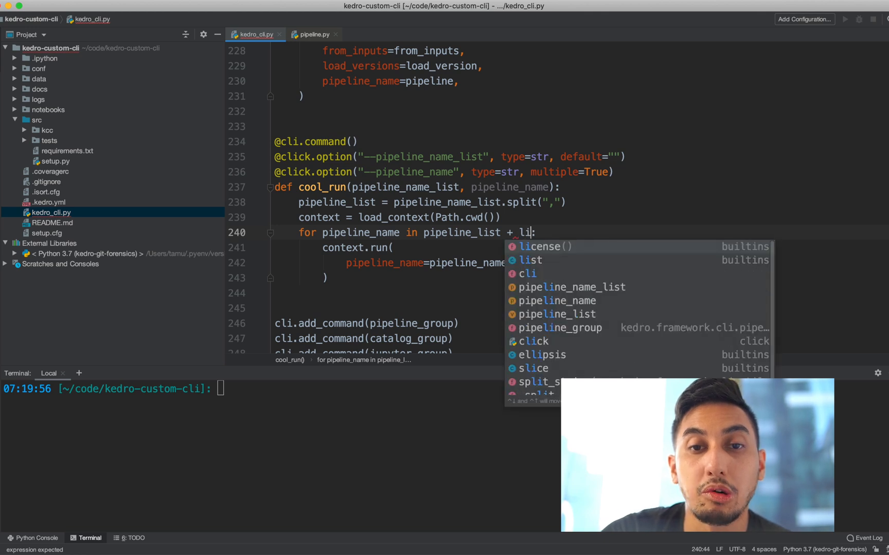
pyautogui.write('st(pipeline_name')
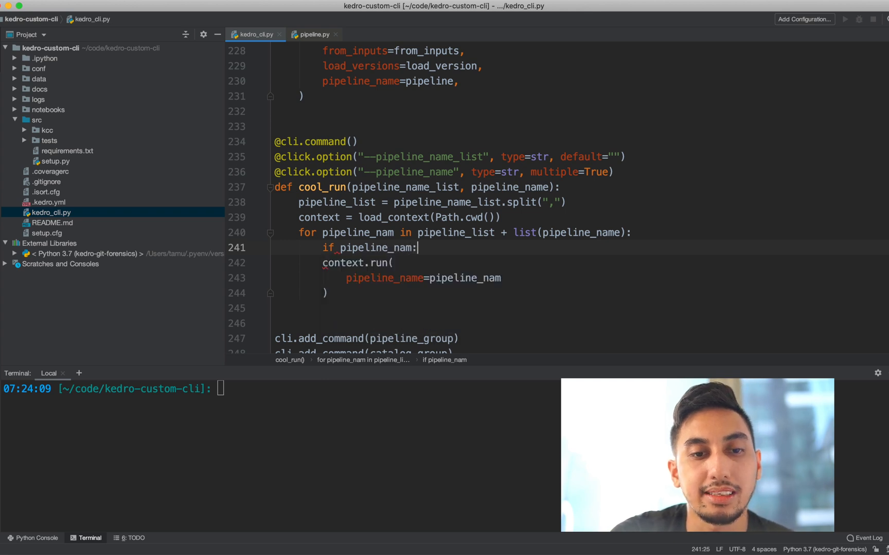
pyautogui.write('kedro cool-run')
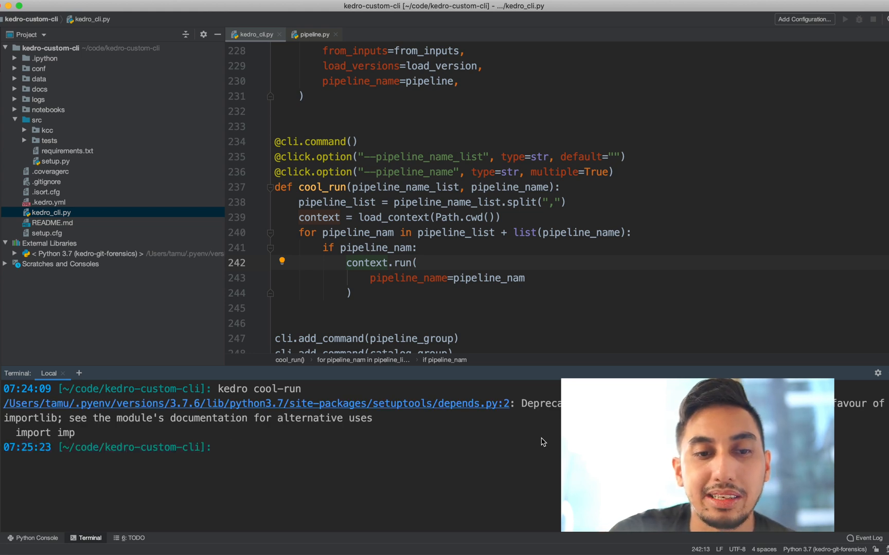
# Run kedro cool-run --pipeline_name de… in the terminal and watch pipelines execute.
pyautogui.write('kedro cool=')
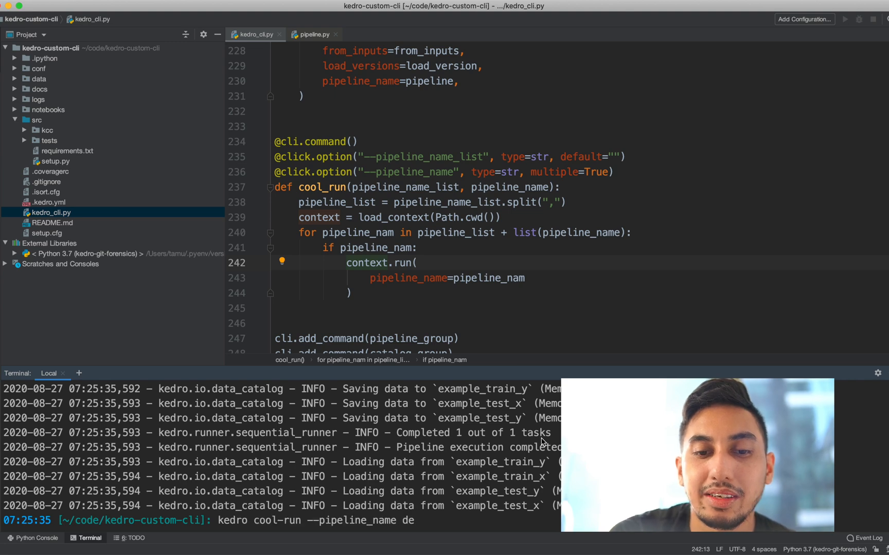
pyautogui.write('--pipeline_name de')
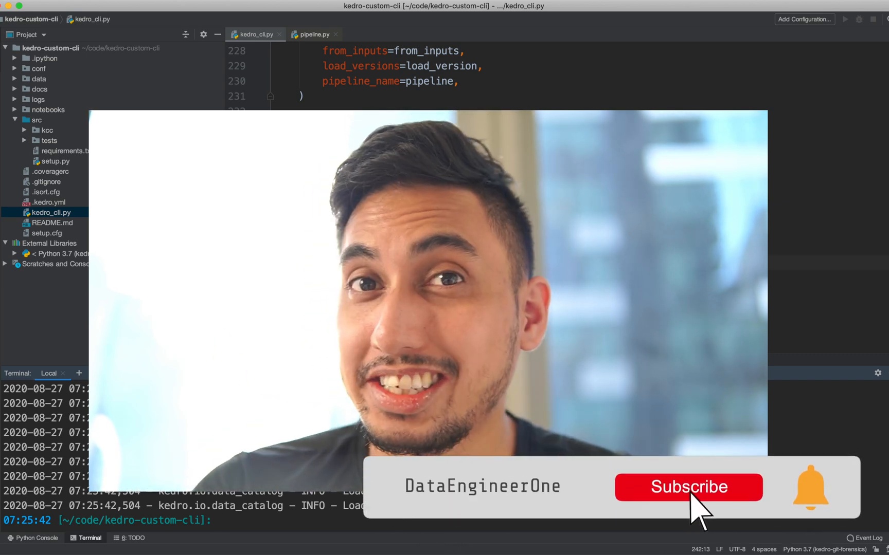
pyautogui.click(688, 486)
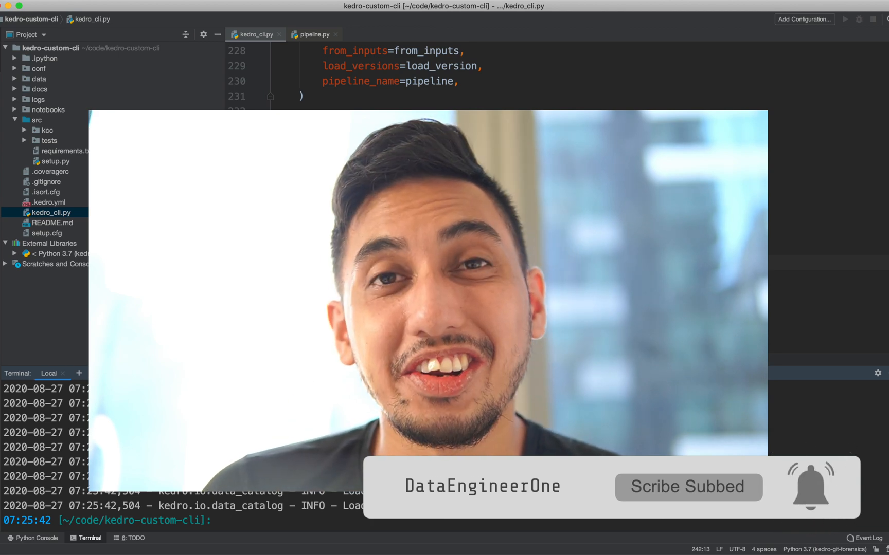